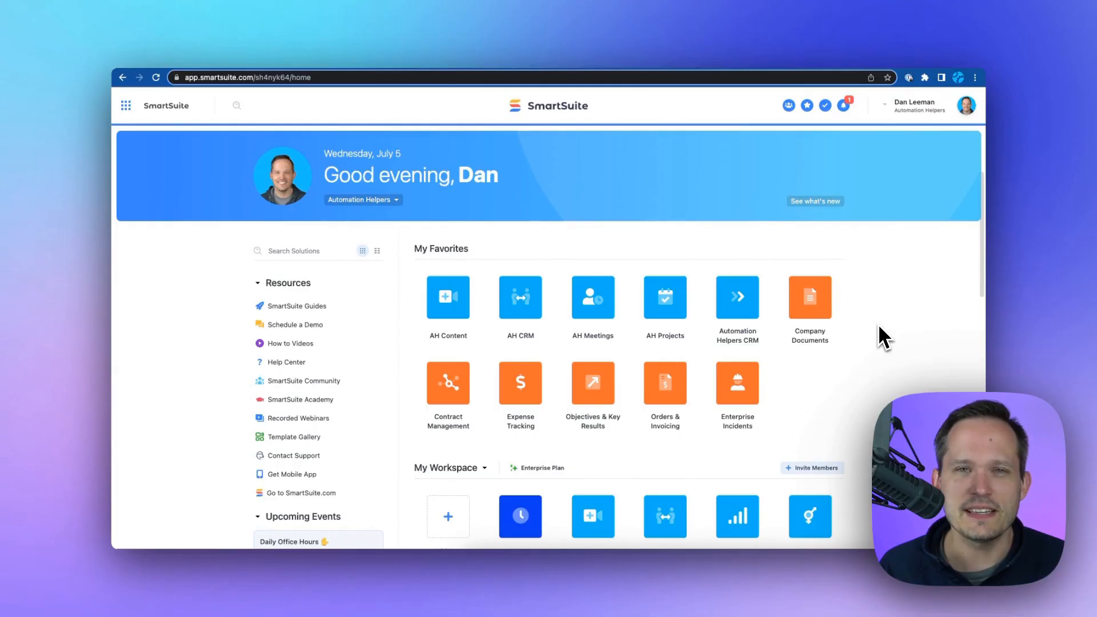
pyautogui.moveTo(878, 343)
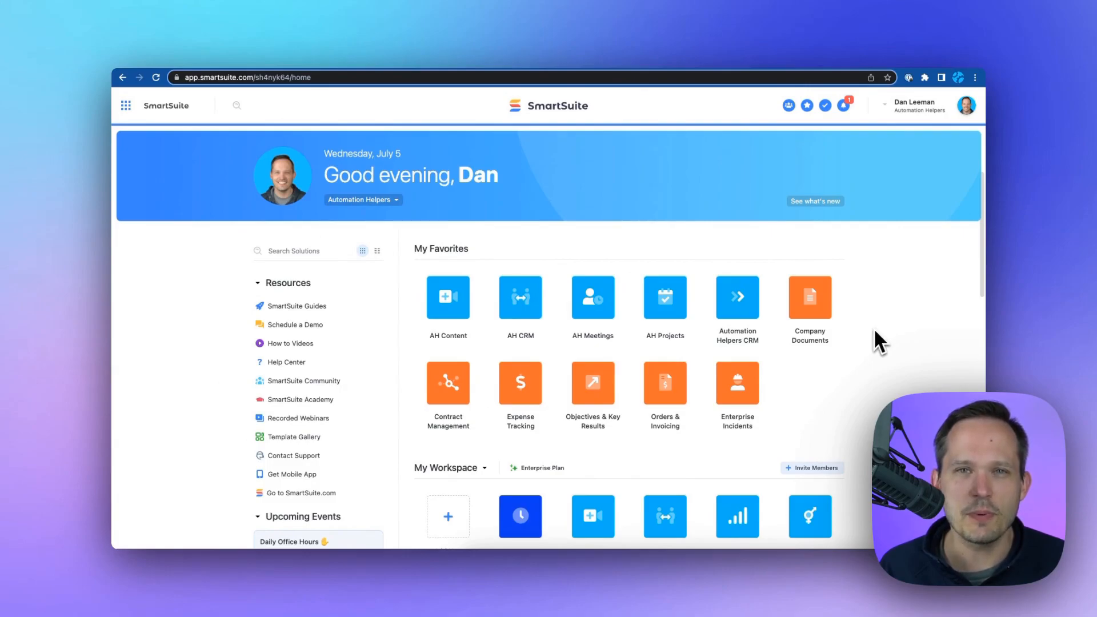
# Step: Start adding a new solution from a template on the home workspace
pyautogui.scroll(-3)
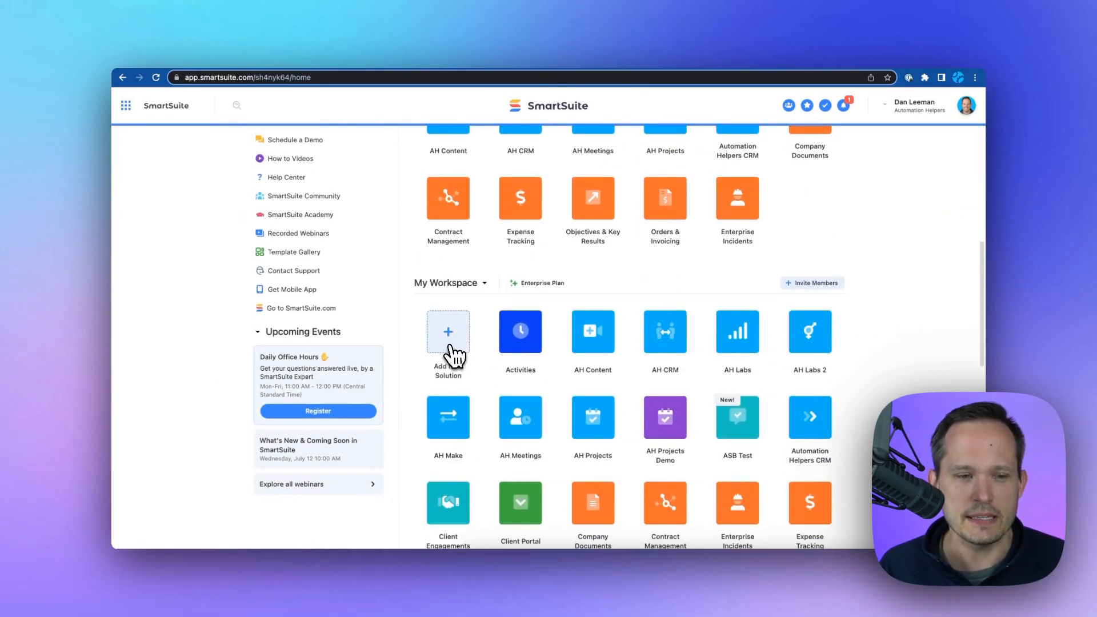
pyautogui.click(448, 332)
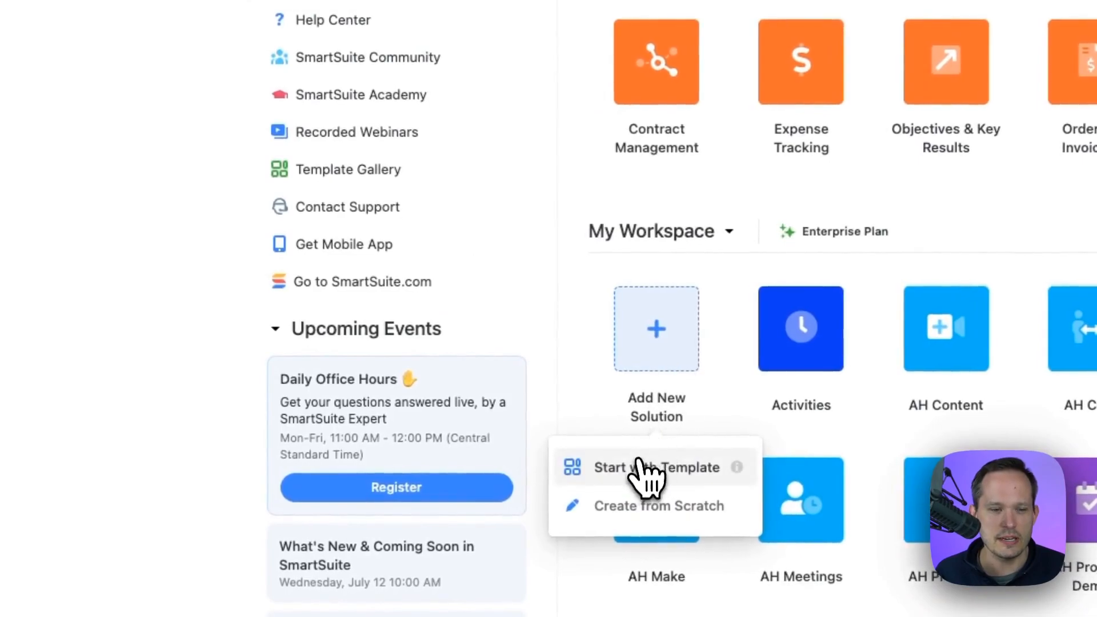
pyautogui.click(656, 467)
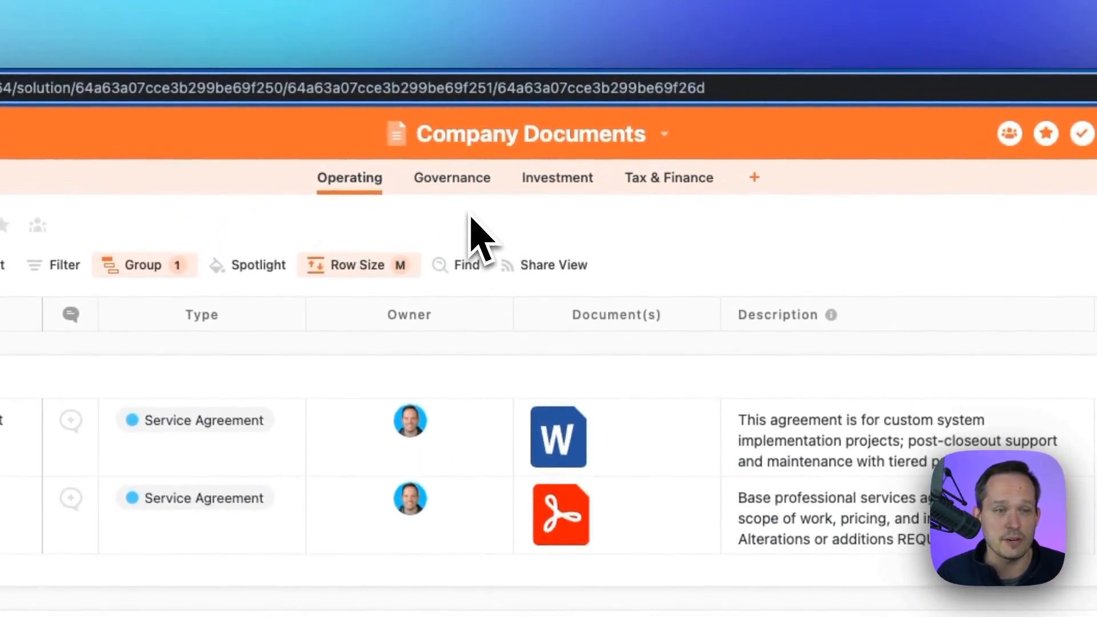
# Step: Browse the Governance, Investment and Tax & Finance document tables in Company Documents
pyautogui.click(453, 177)
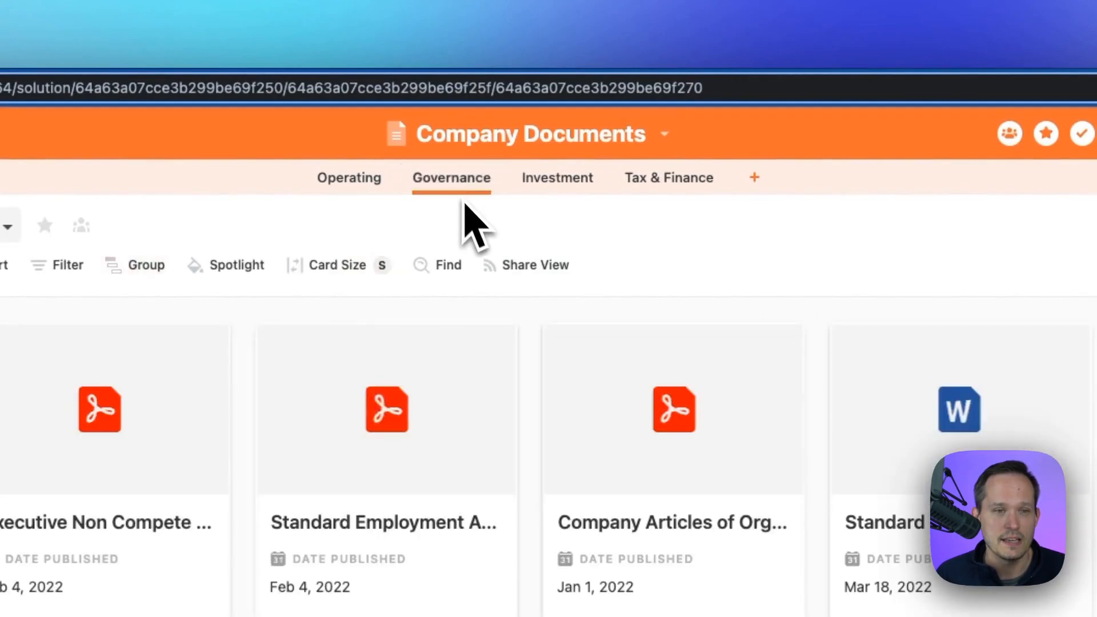
pyautogui.click(558, 177)
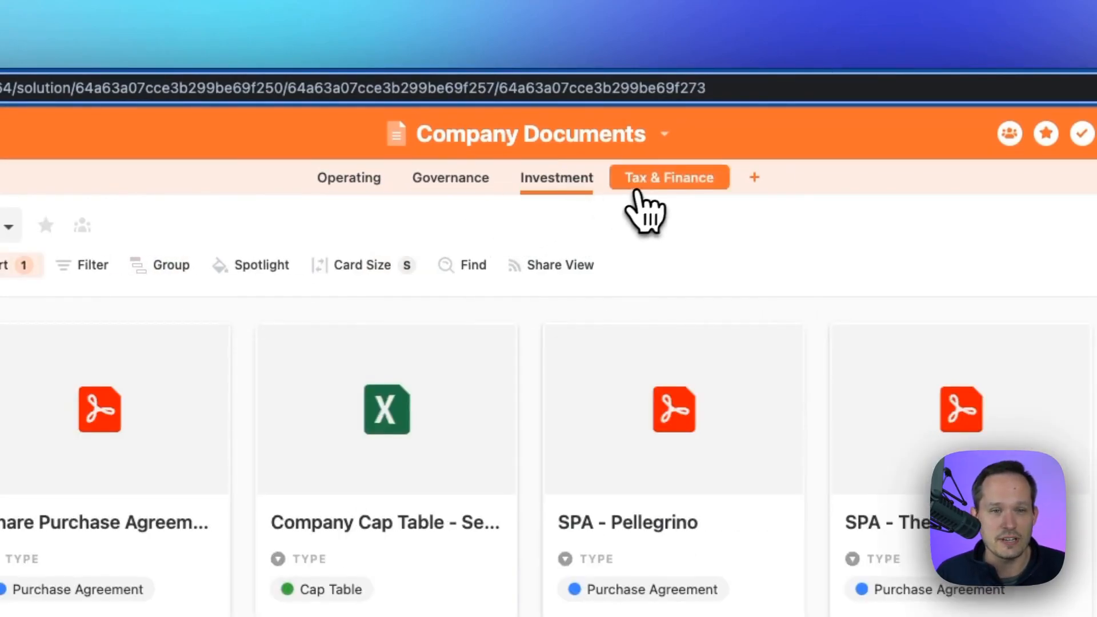
pyautogui.click(670, 177)
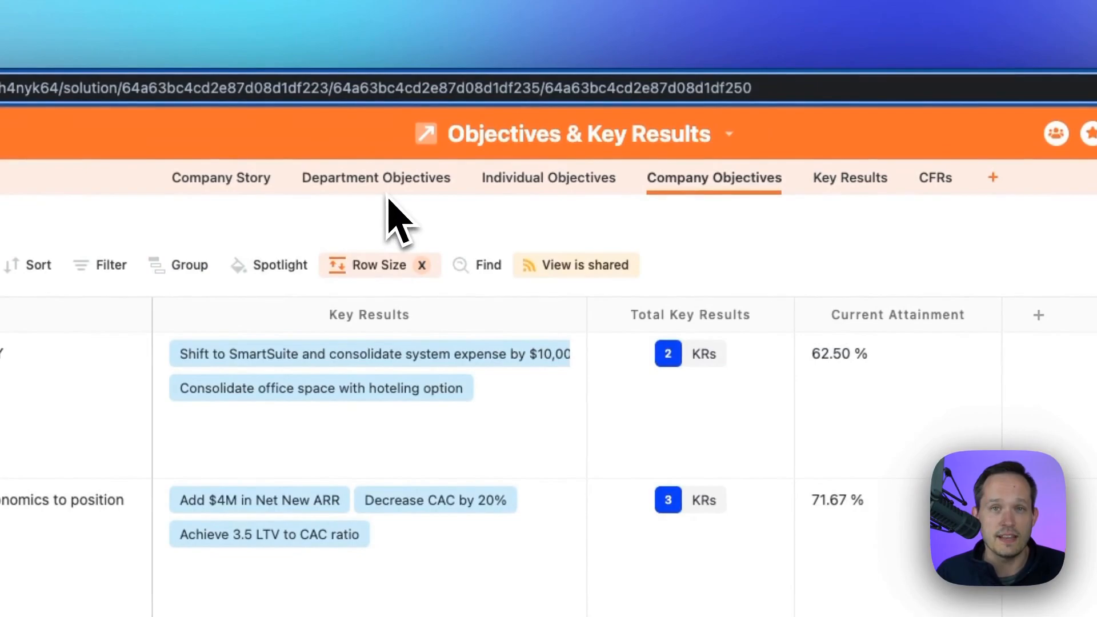
# Step: View the Department Objectives table with departments, company objectives and key results
pyautogui.click(375, 177)
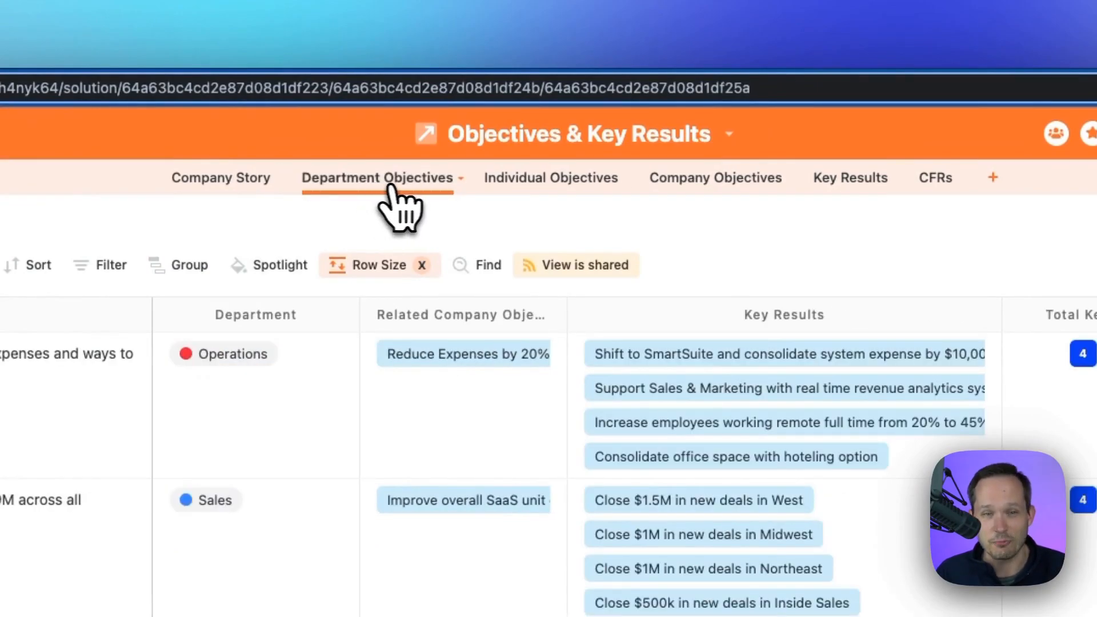
pyautogui.click(550, 177)
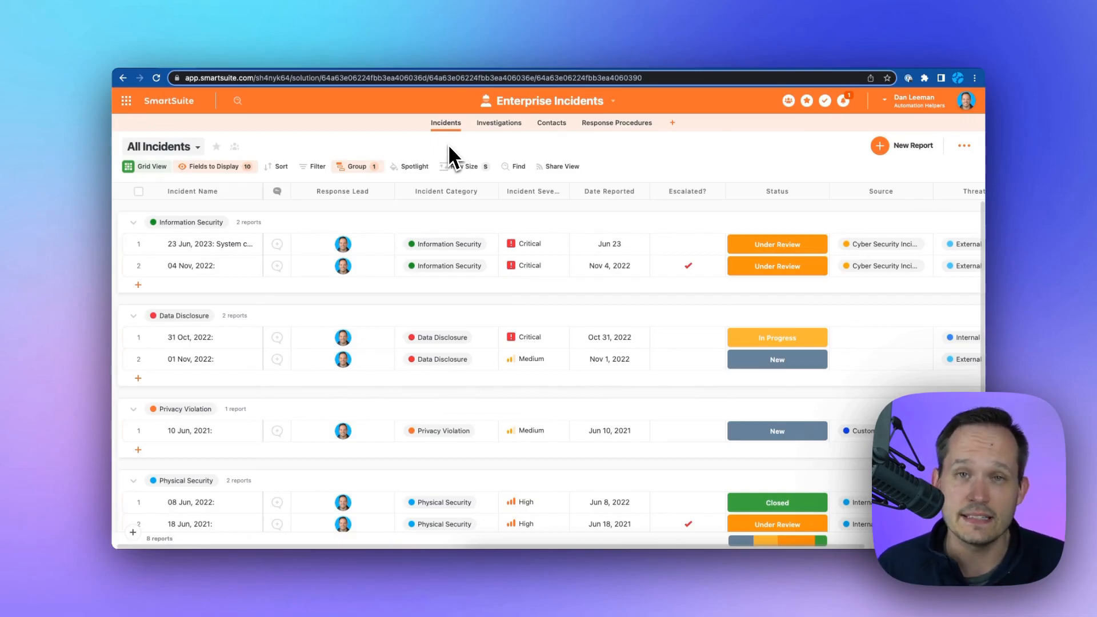
pyautogui.click(498, 123)
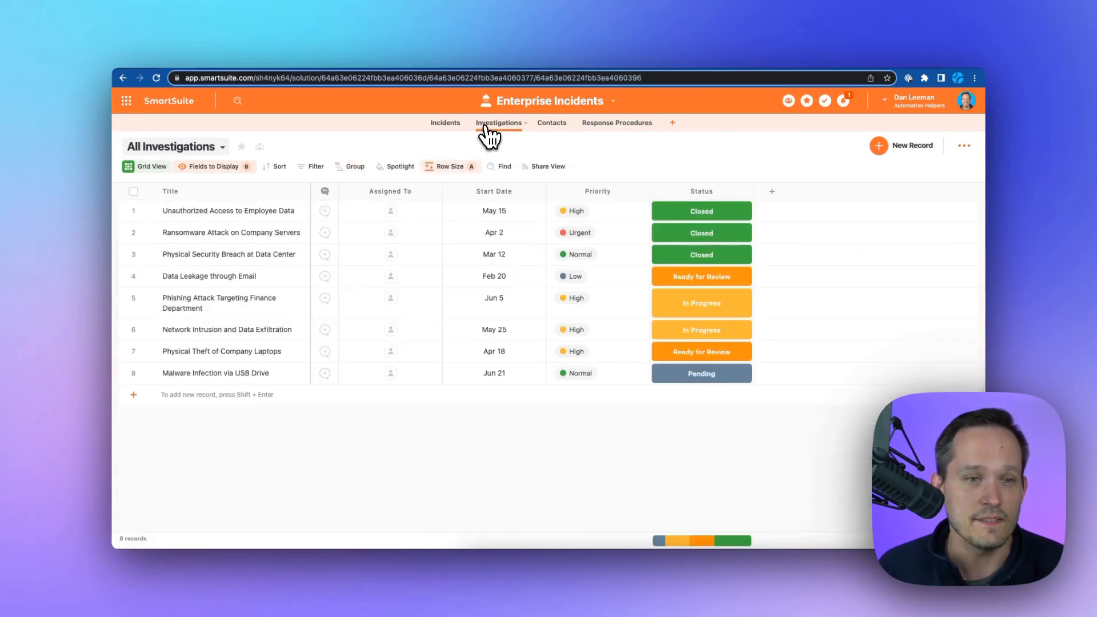
pyautogui.moveTo(616, 123)
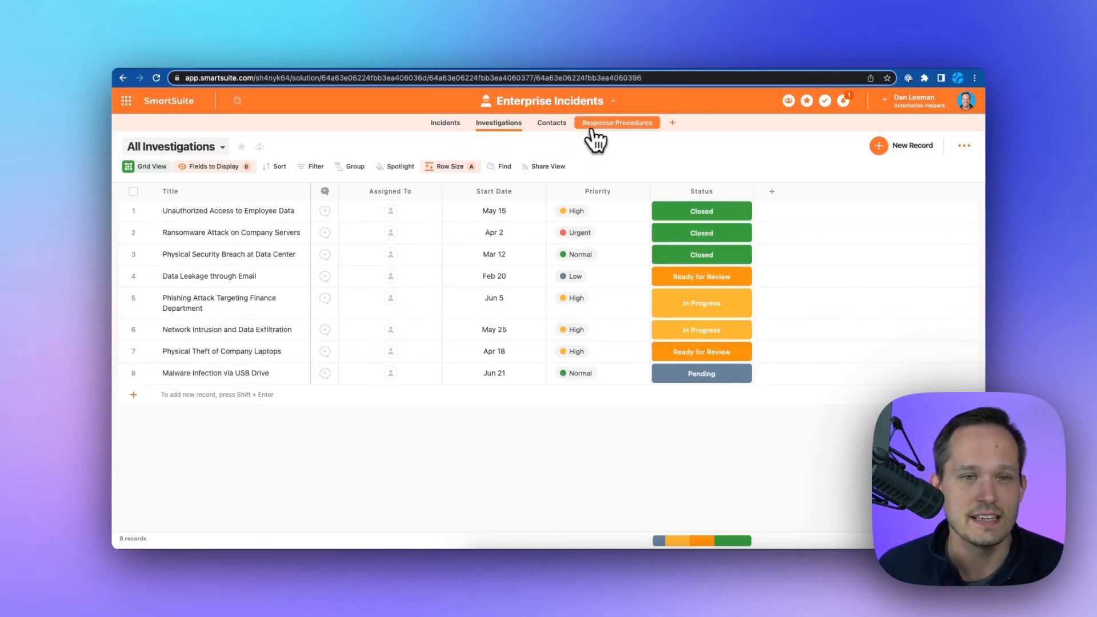
pyautogui.click(616, 123)
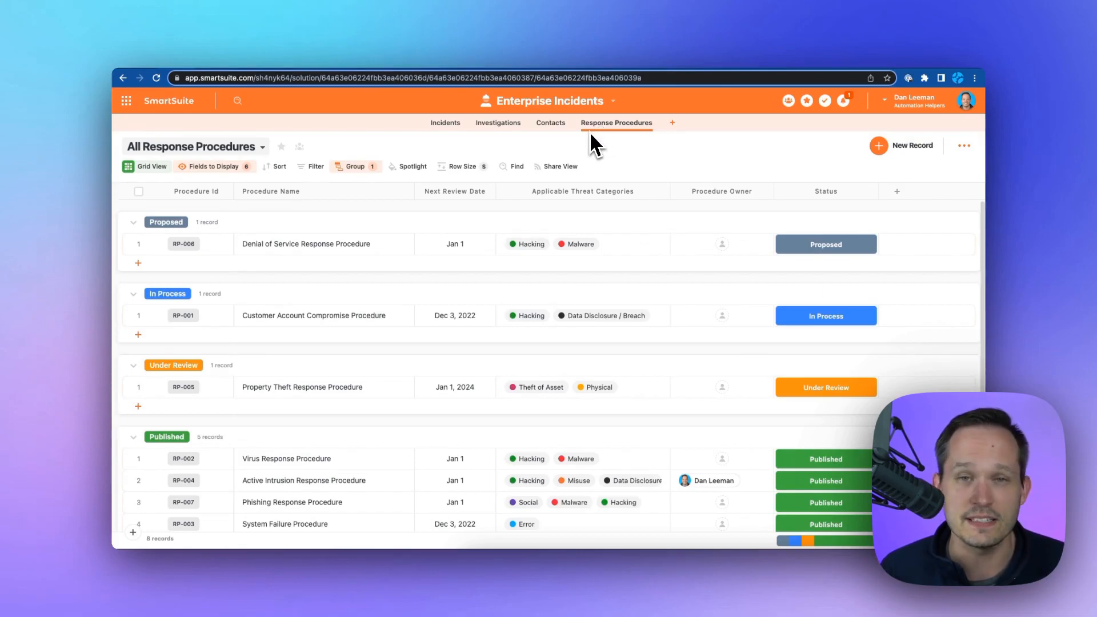
pyautogui.click(446, 122)
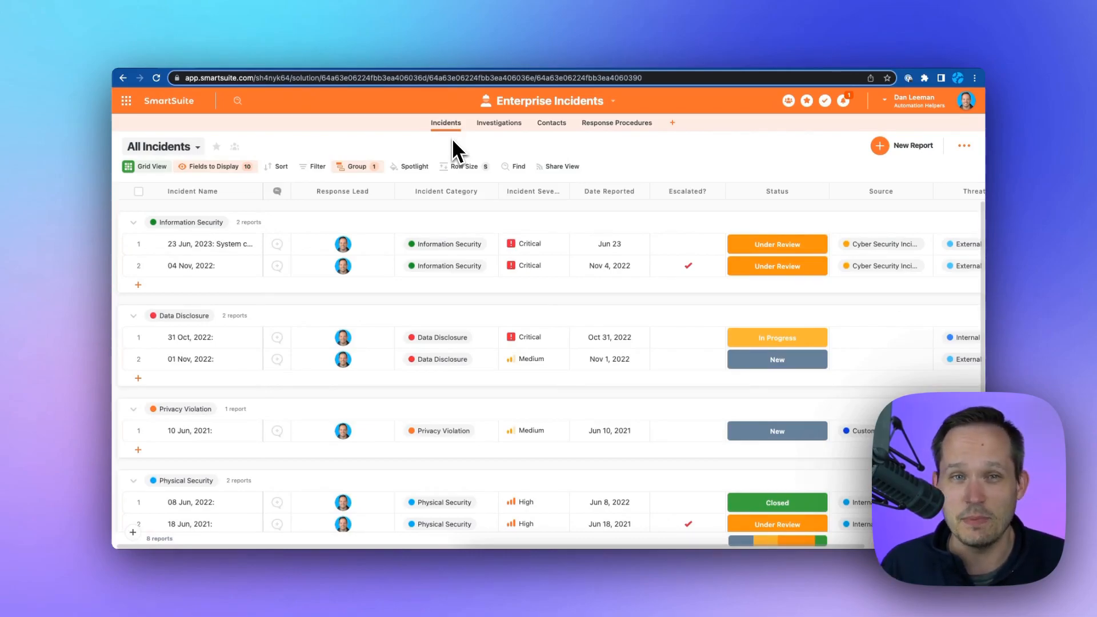
pyautogui.moveTo(350, 214)
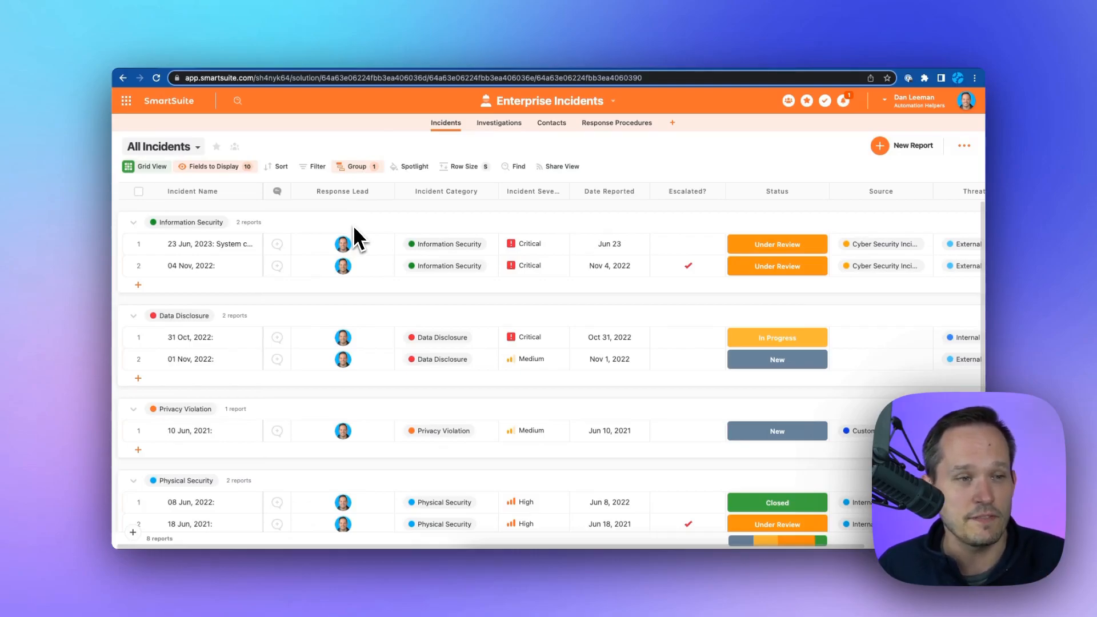
# Step: Switch All Incidents to the Incidents by Type donut chart view
pyautogui.click(162, 146)
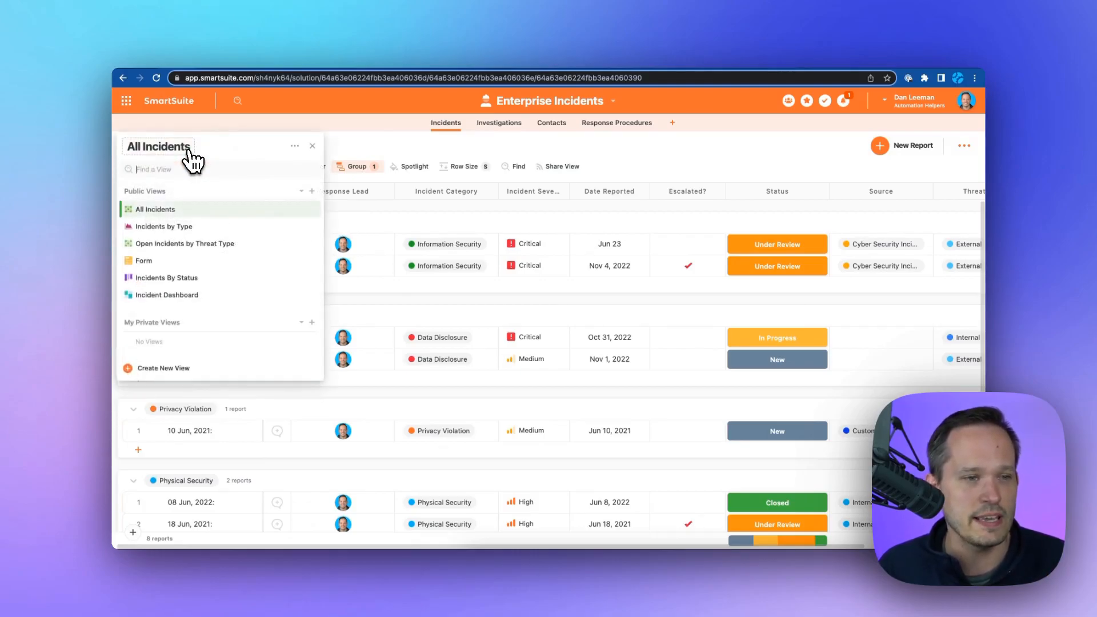
pyautogui.click(164, 226)
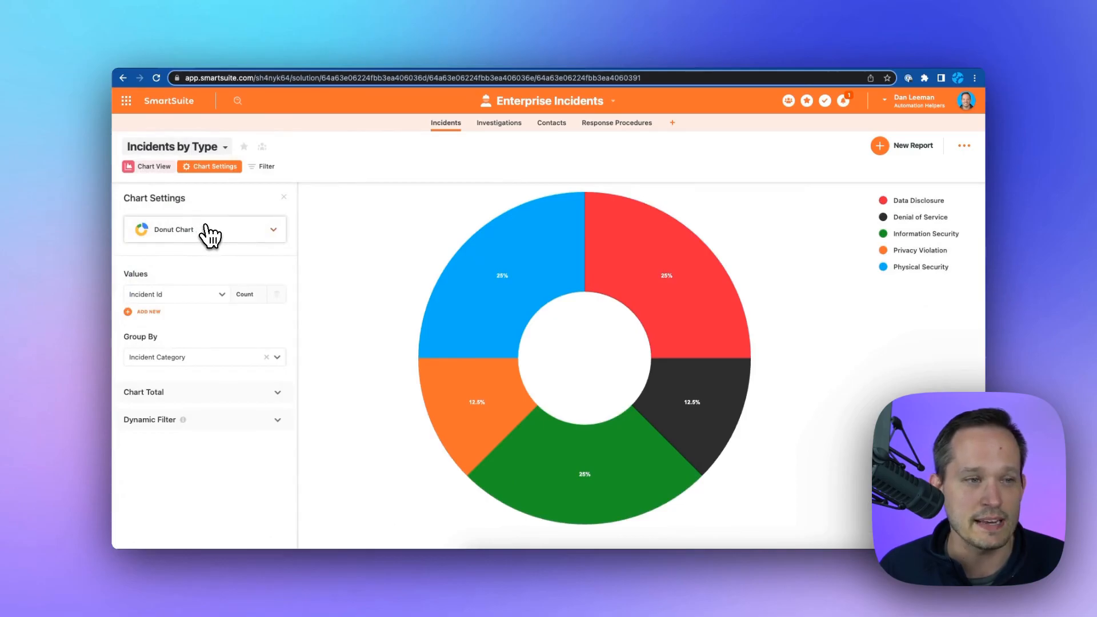
pyautogui.moveTo(500, 260)
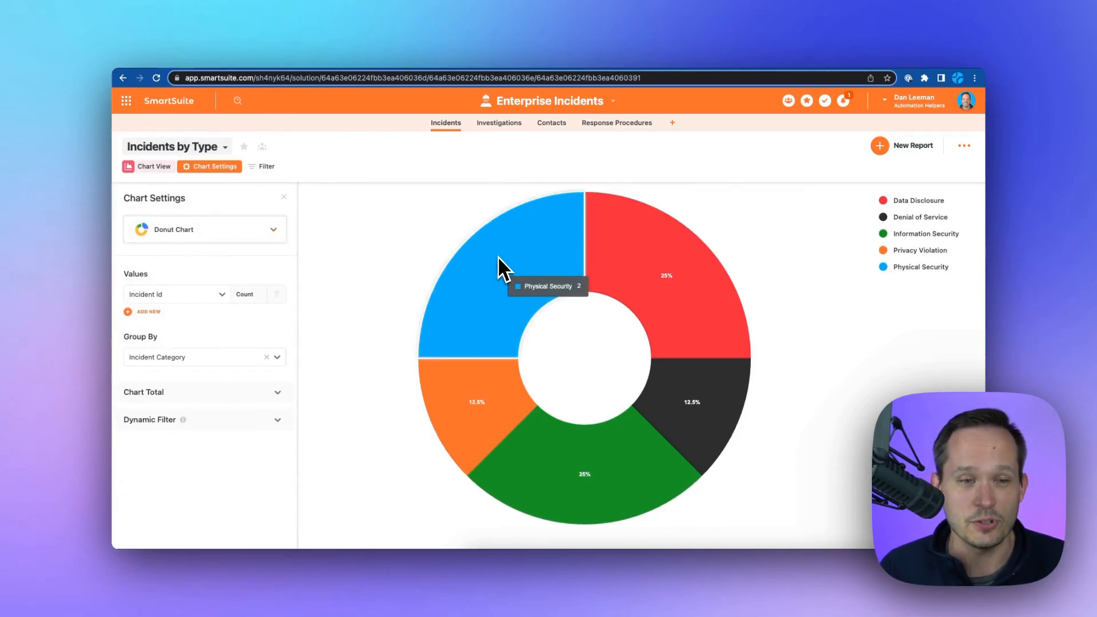
pyautogui.click(506, 267)
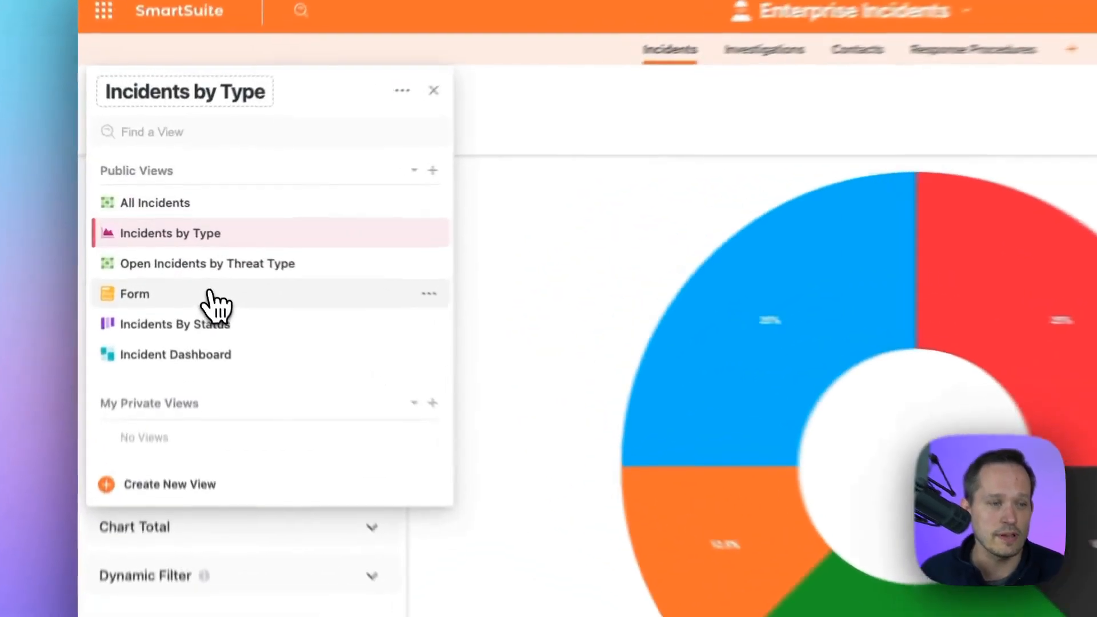
# Step: Show the Incident Details submission form view of Enterprise Incidents
pyautogui.click(135, 294)
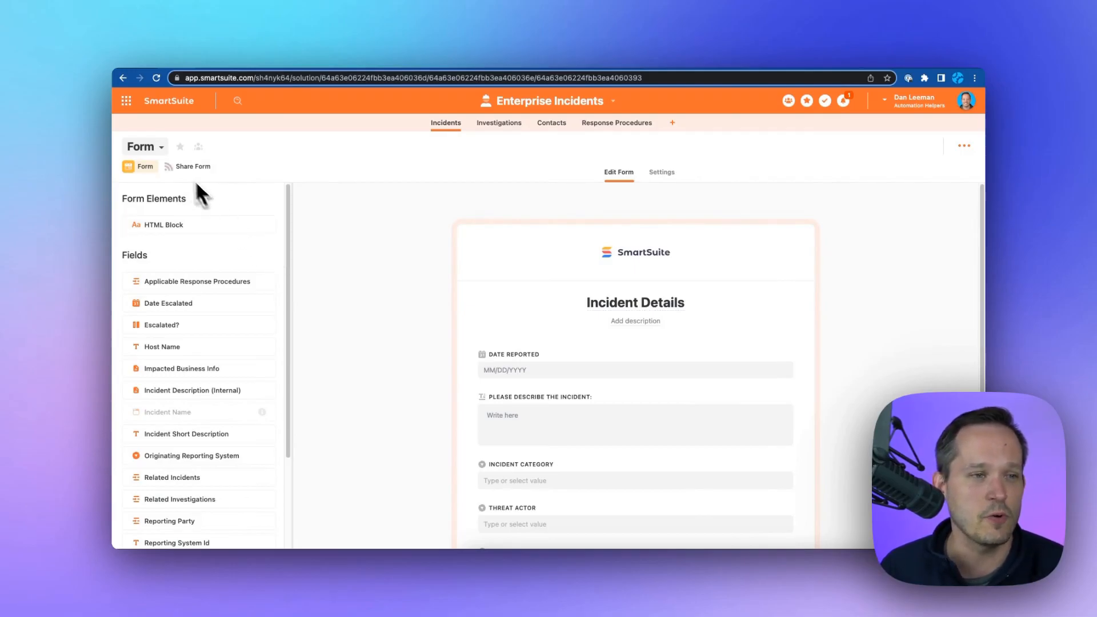
pyautogui.click(144, 147)
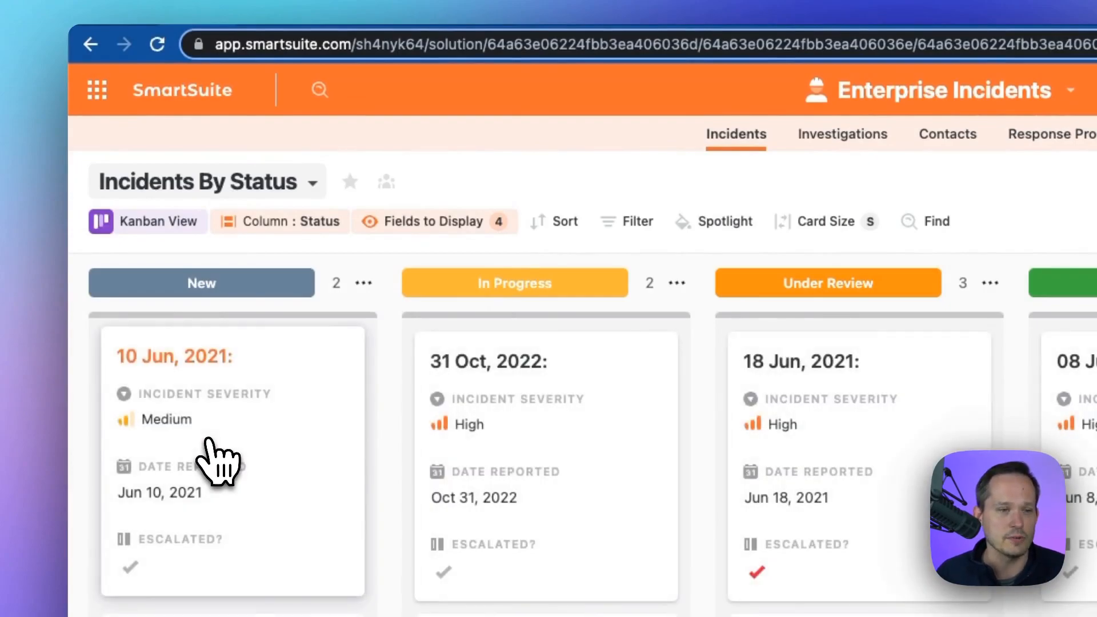
pyautogui.moveTo(569, 414)
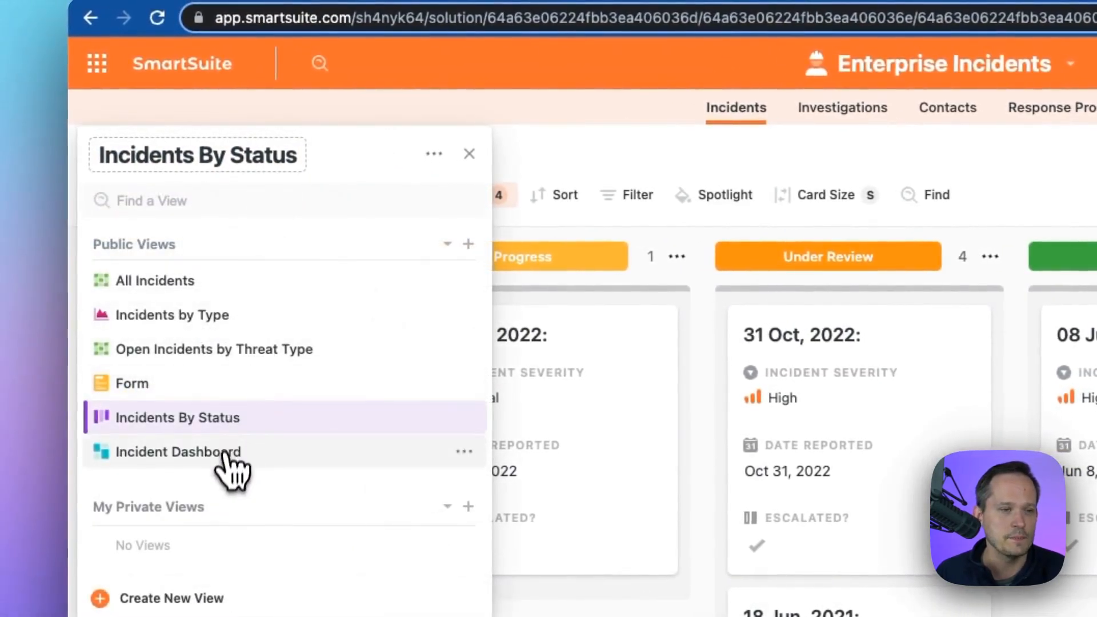
# Step: Show the Incident Dashboard view of Enterprise Incidents
pyautogui.click(178, 453)
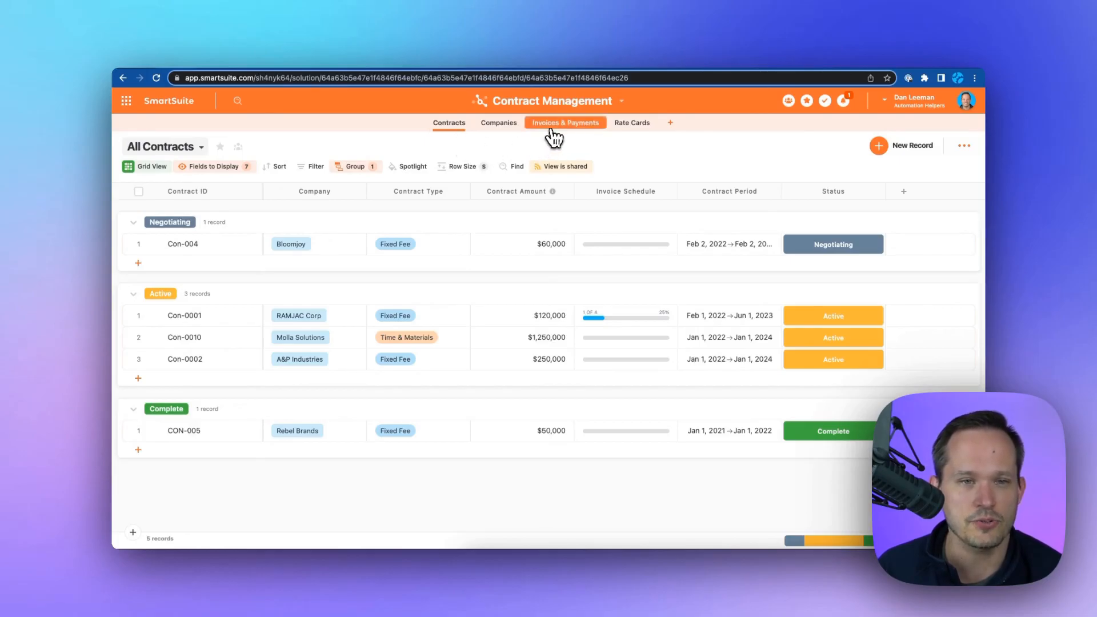
# Step: View the Invoices & Payments table in Contract Management
pyautogui.click(564, 122)
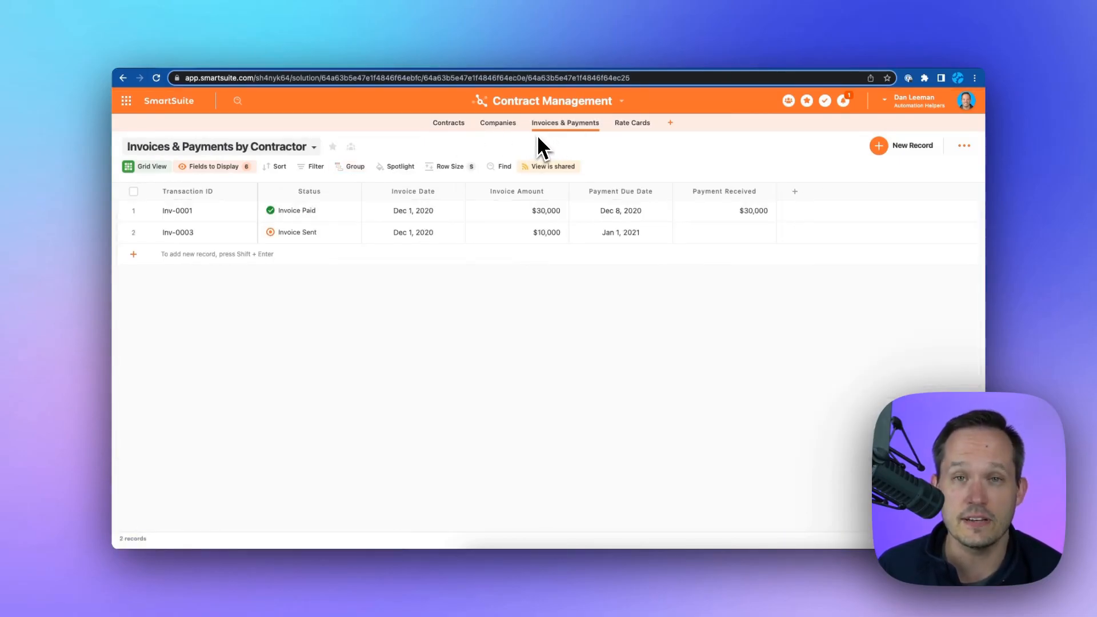
pyautogui.click(632, 123)
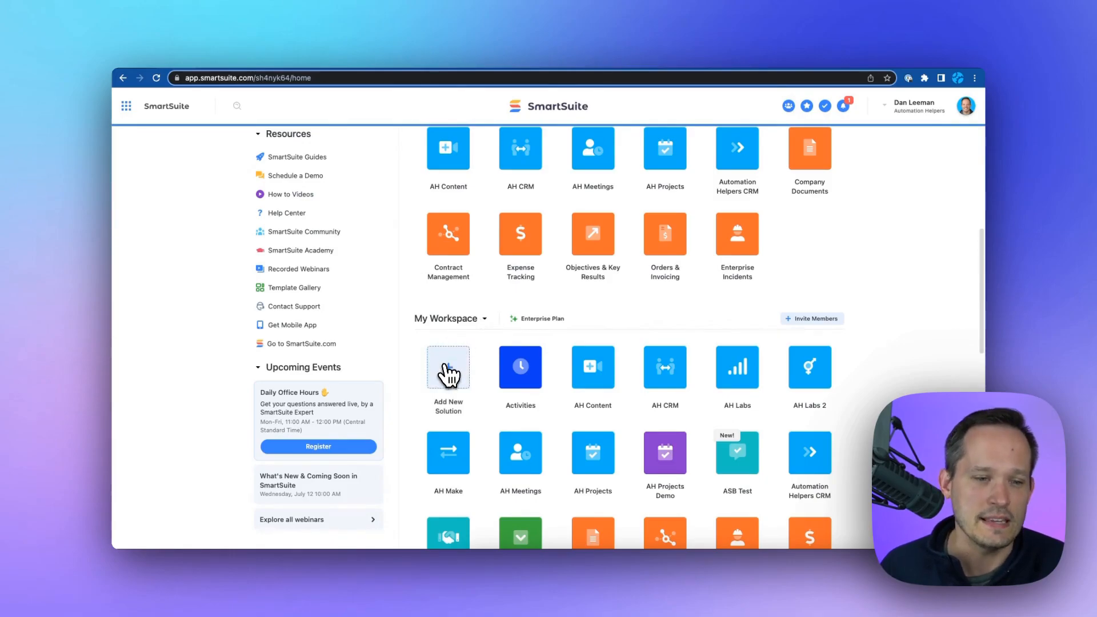
# Step: Browse the Business Operations templates in the Solution Templates gallery
pyautogui.click(448, 368)
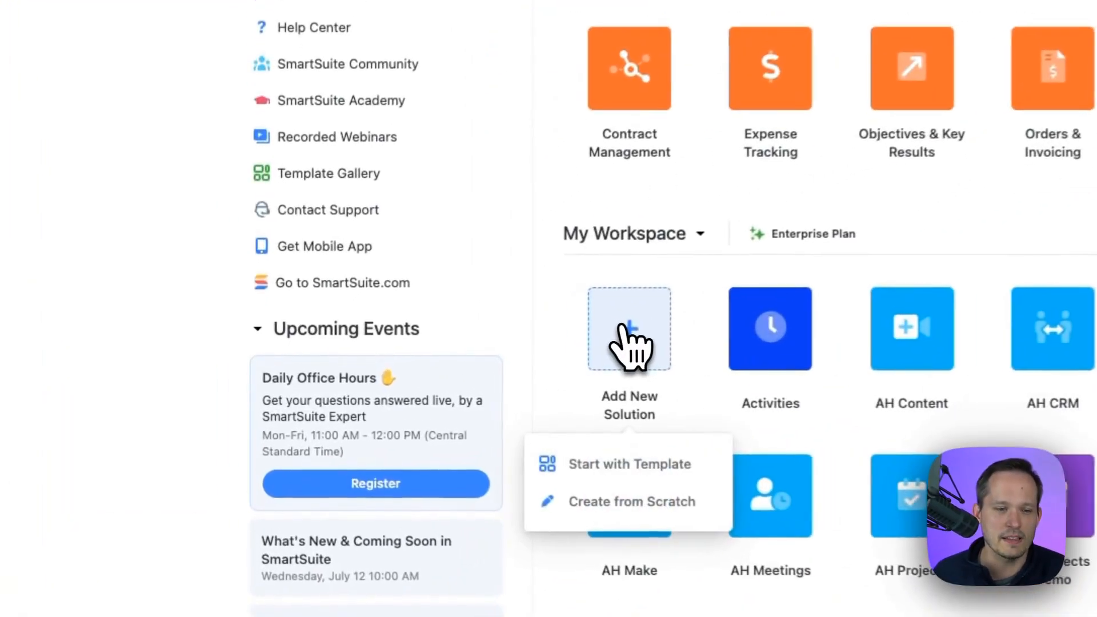
pyautogui.click(628, 464)
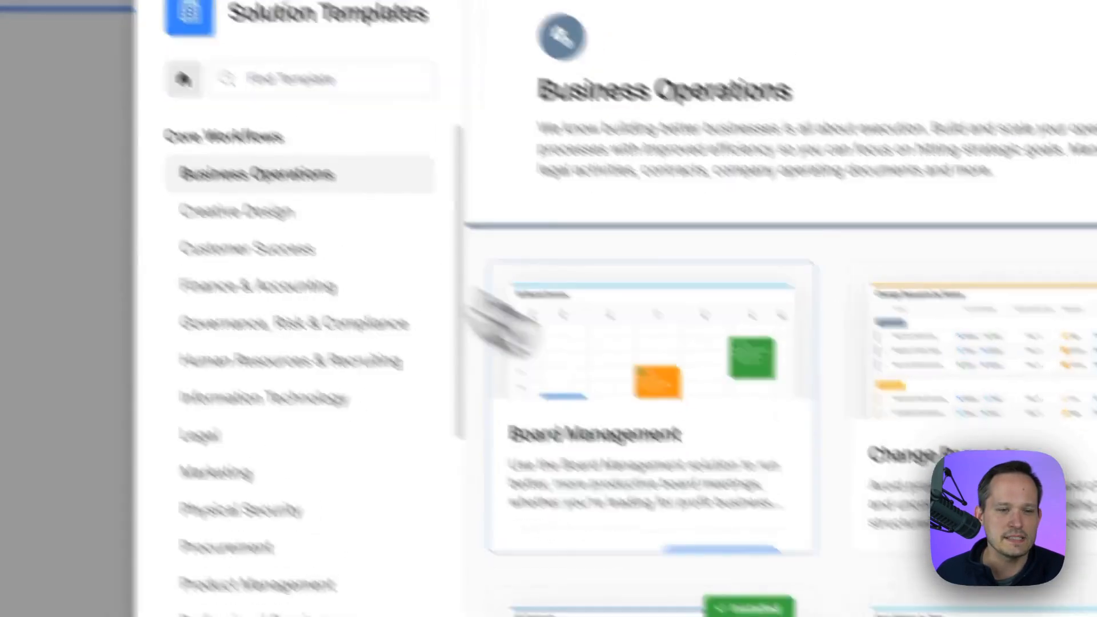
pyautogui.scroll(-3)
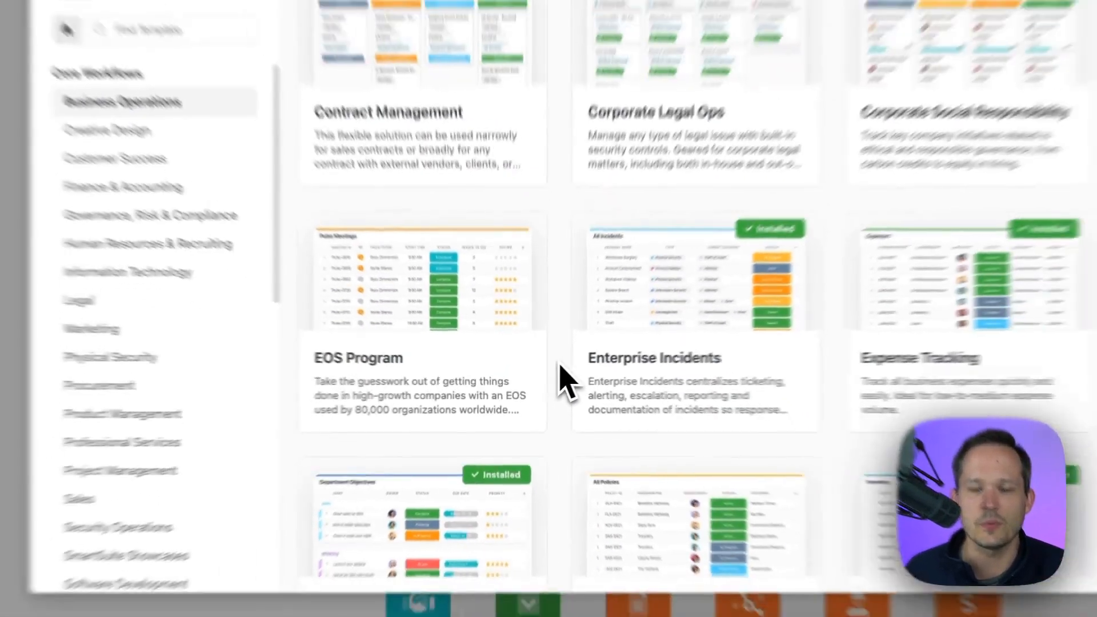